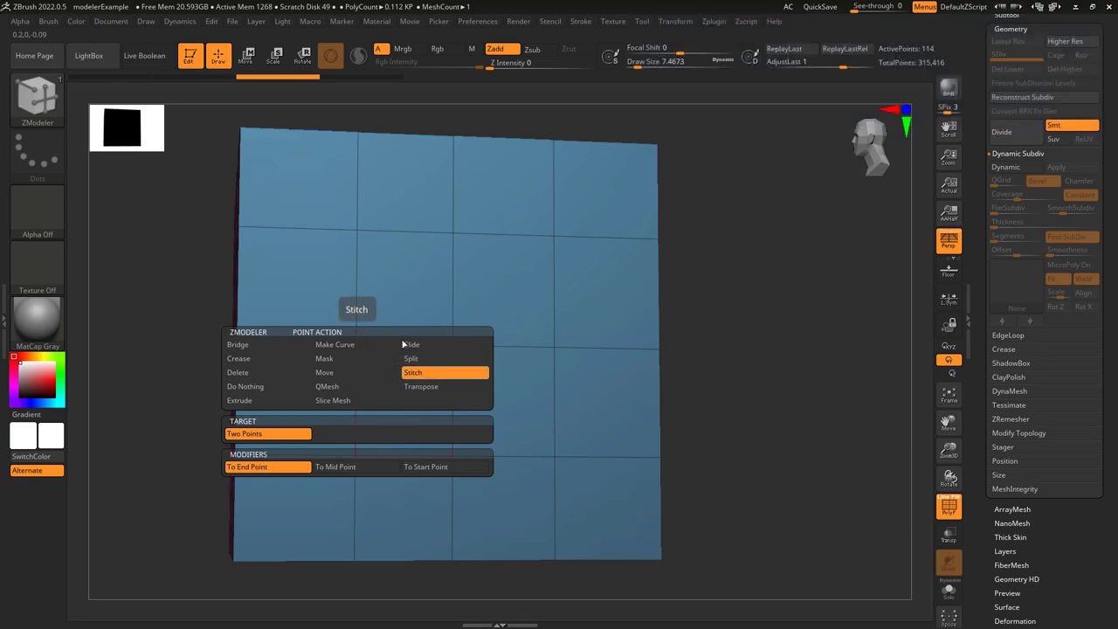
Step: Stitch two pairs of plane vertices with the Stitch point action, converging grid lines
{"action": "left_click", "coordinate": [412, 372]}
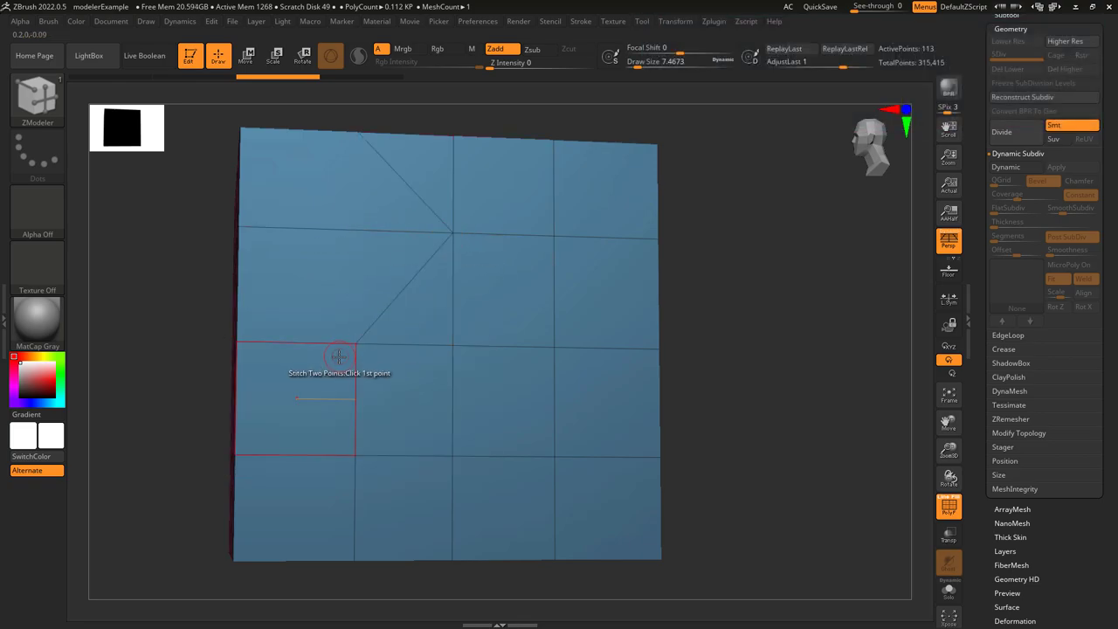
{"action": "left_click", "coordinate": [339, 357]}
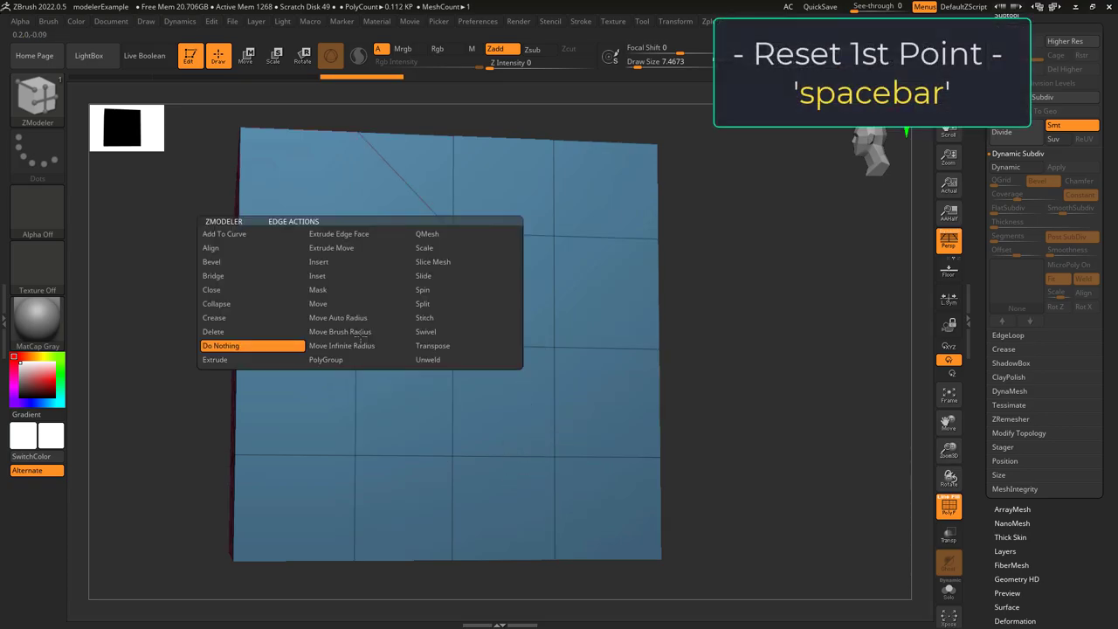
{"action": "left_click", "coordinate": [424, 318]}
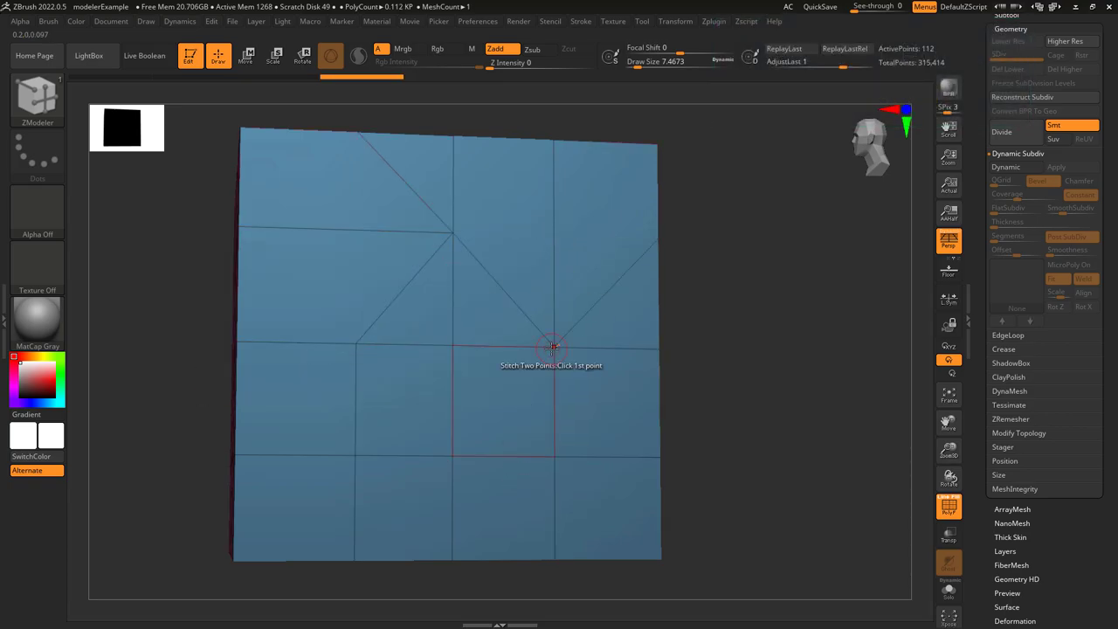